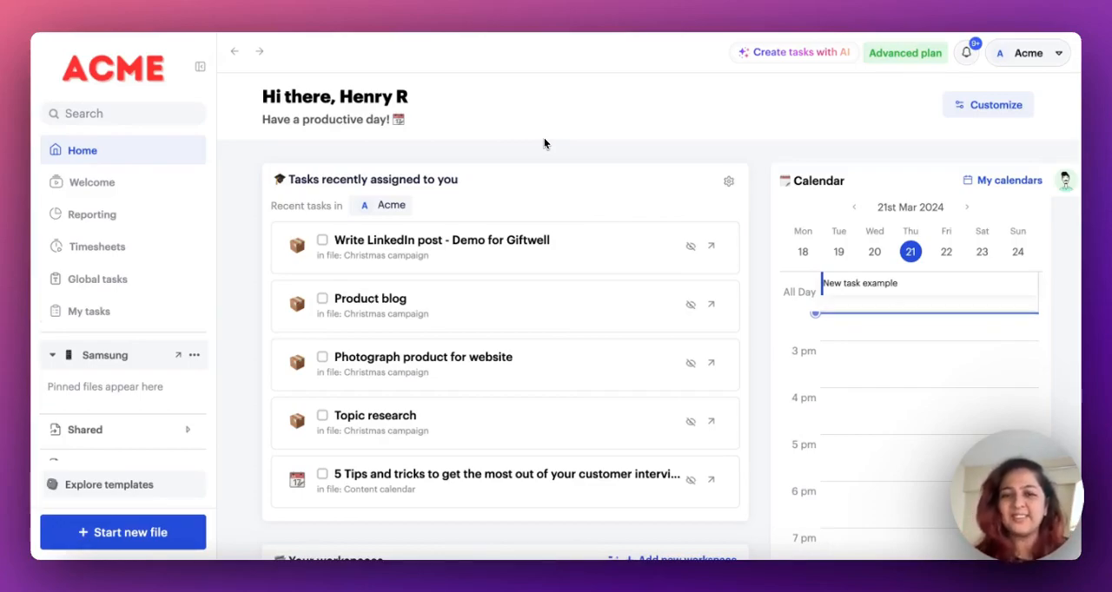
mouse_move(573, 271)
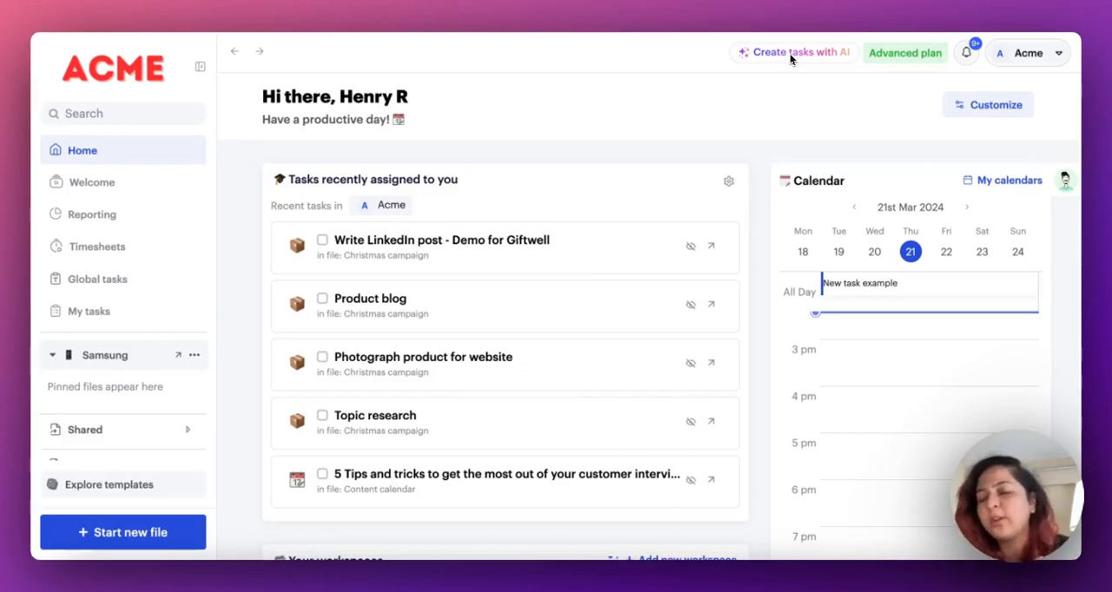
mouse_move(572, 224)
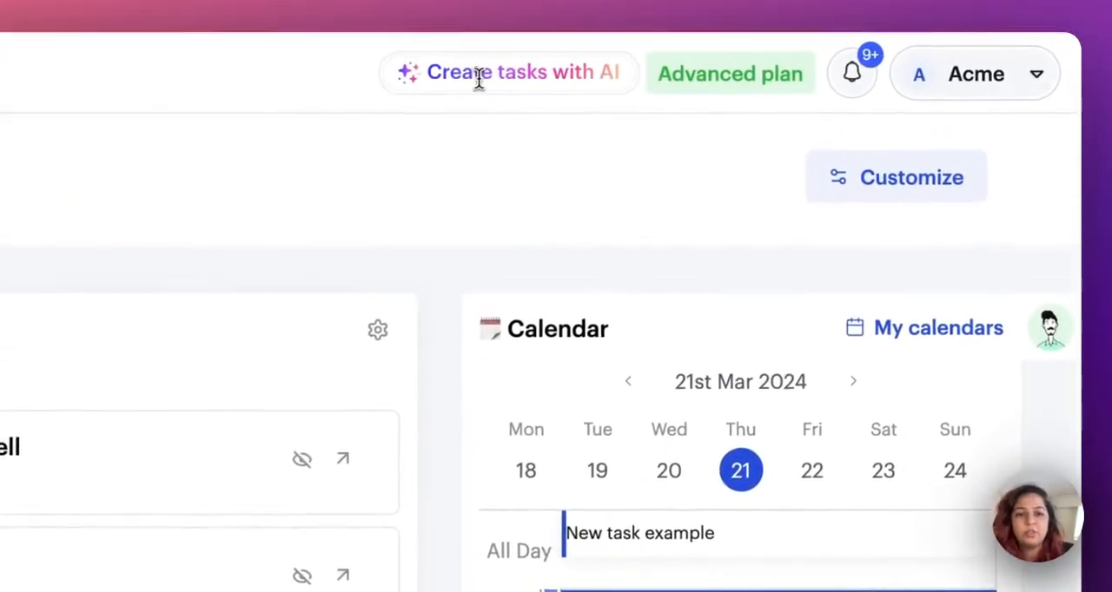
- Start AI task creation with Samsung as the workspace and browse the prompt templates
click(509, 73)
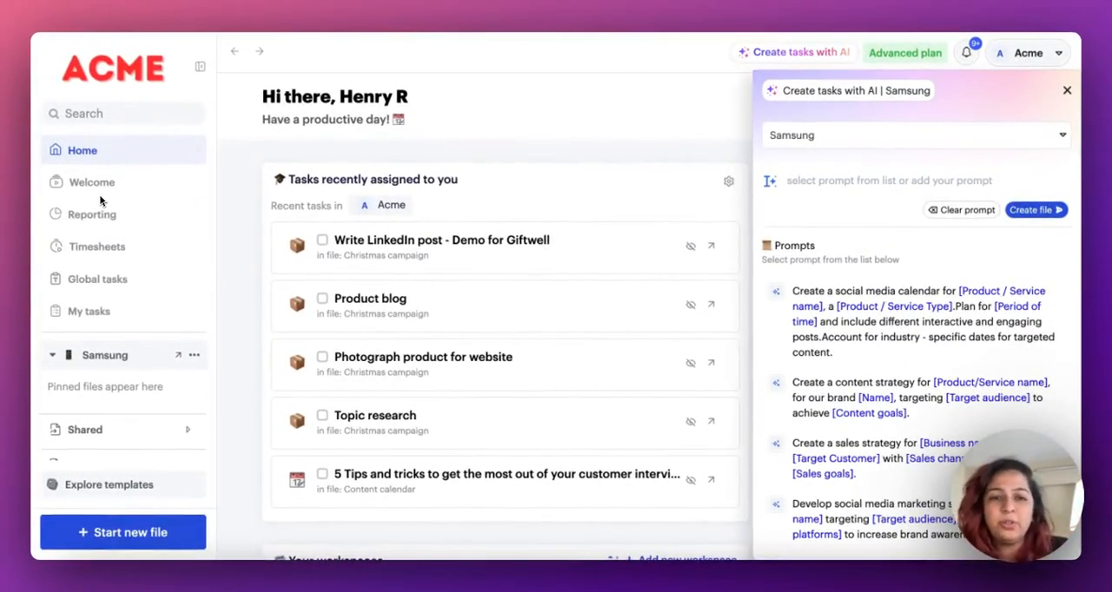
mouse_move(573, 61)
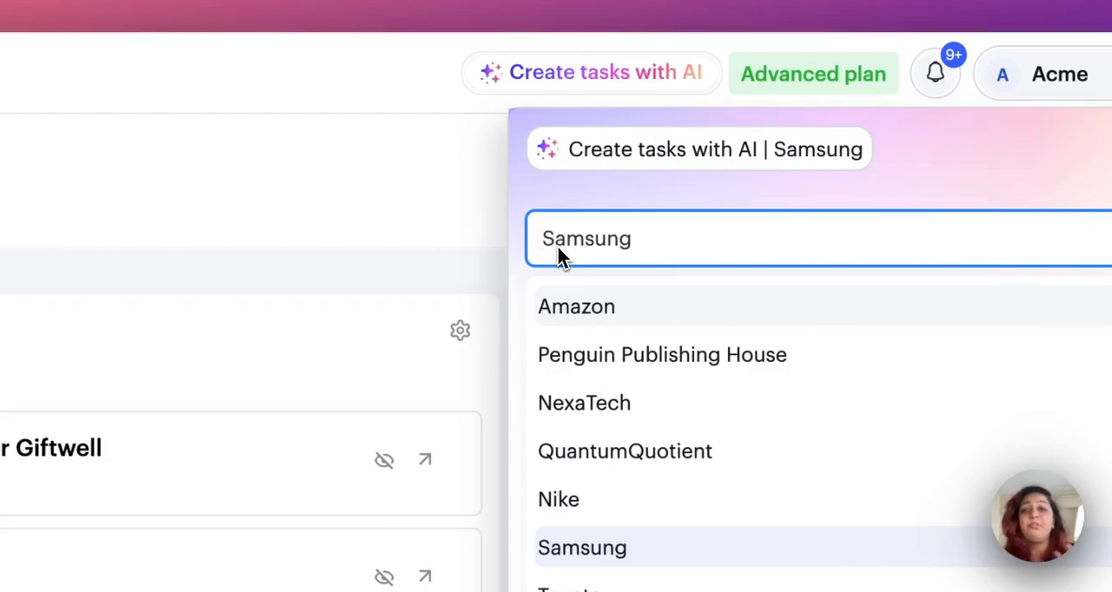
click(582, 548)
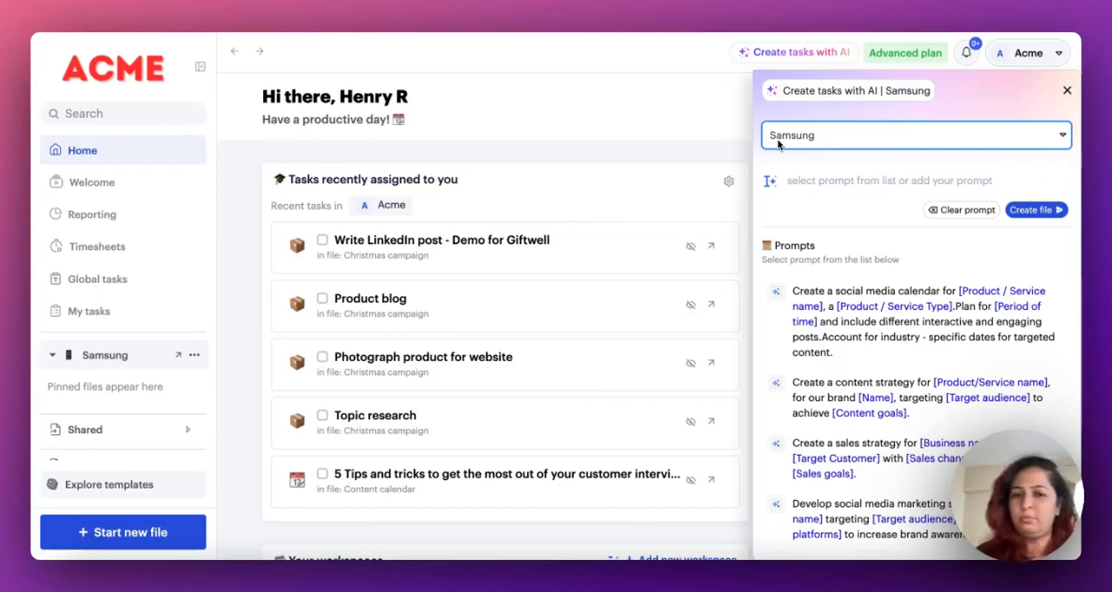
mouse_move(559, 351)
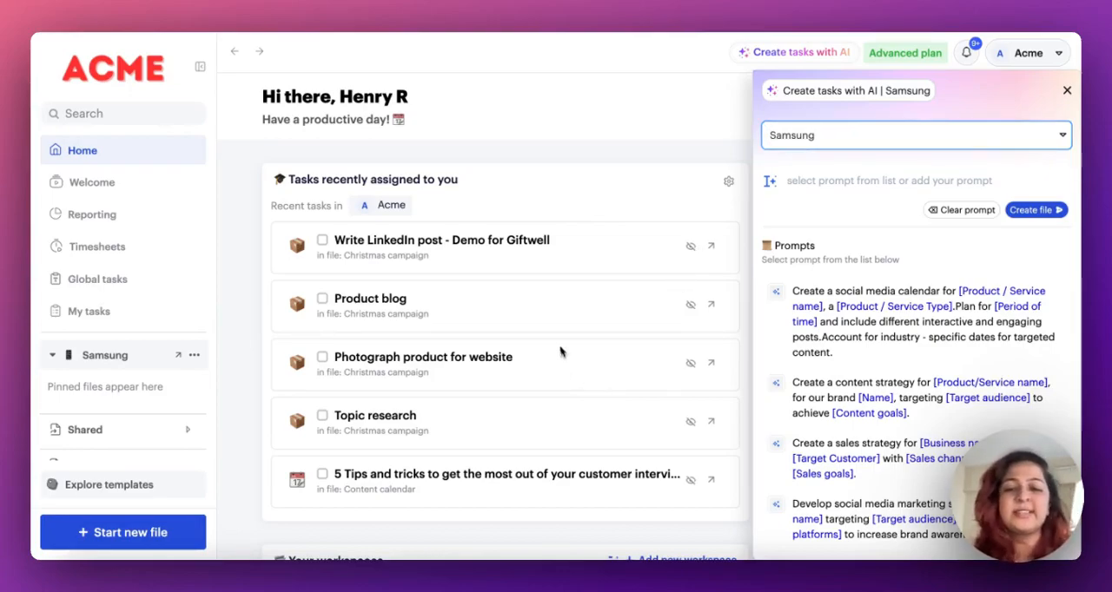
mouse_move(559, 347)
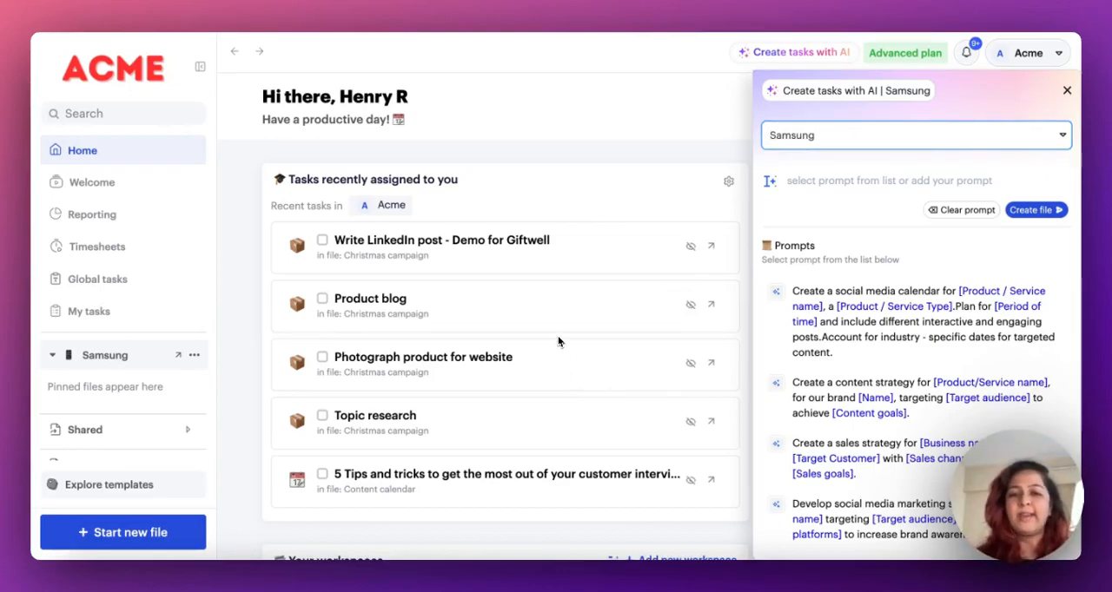
scroll(down, 3)
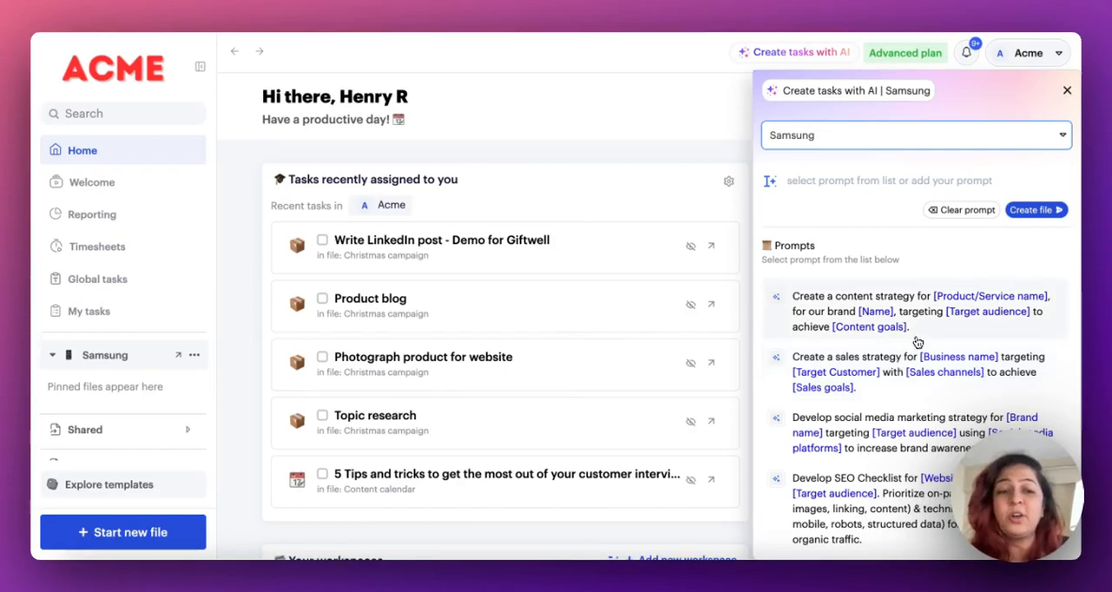
- Fill the AI prompt with the social media strategy template targeting 20% brand awareness growth in Q3
click(917, 311)
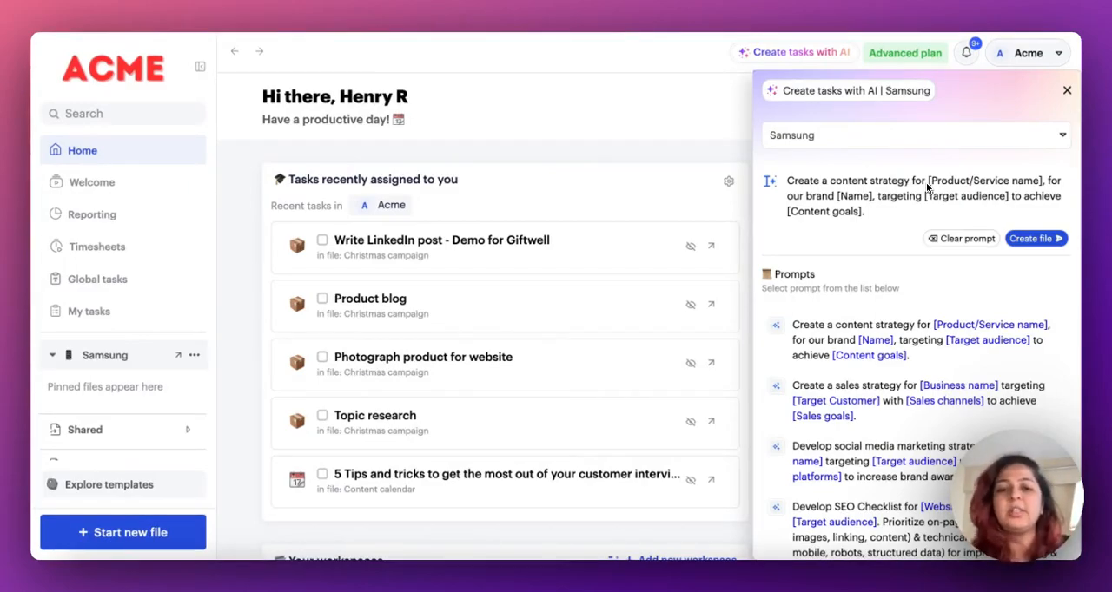
mouse_move(598, 281)
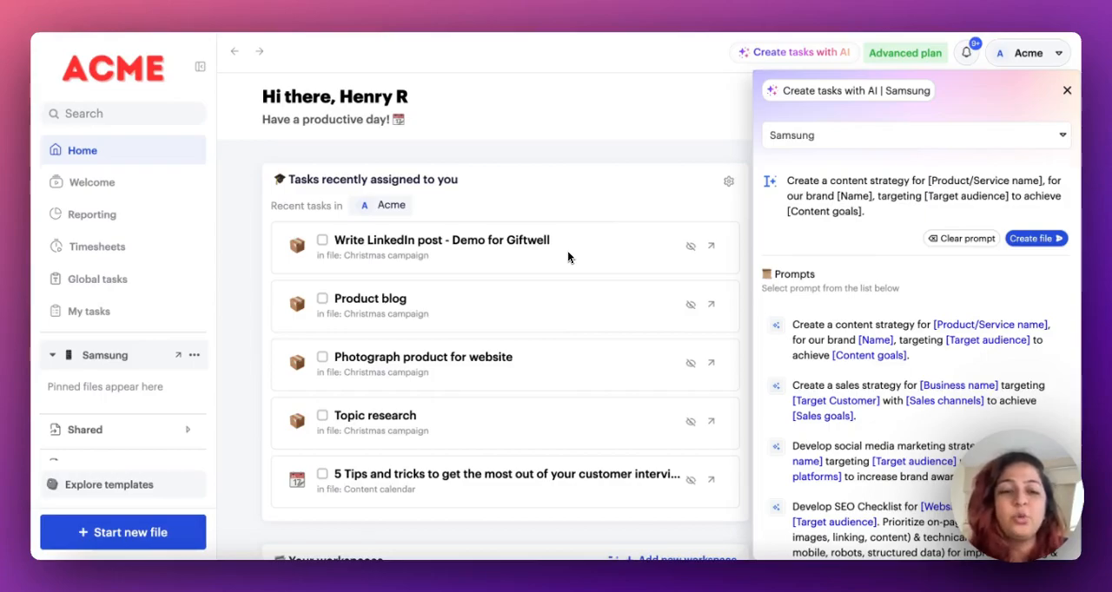
scroll(down, 3)
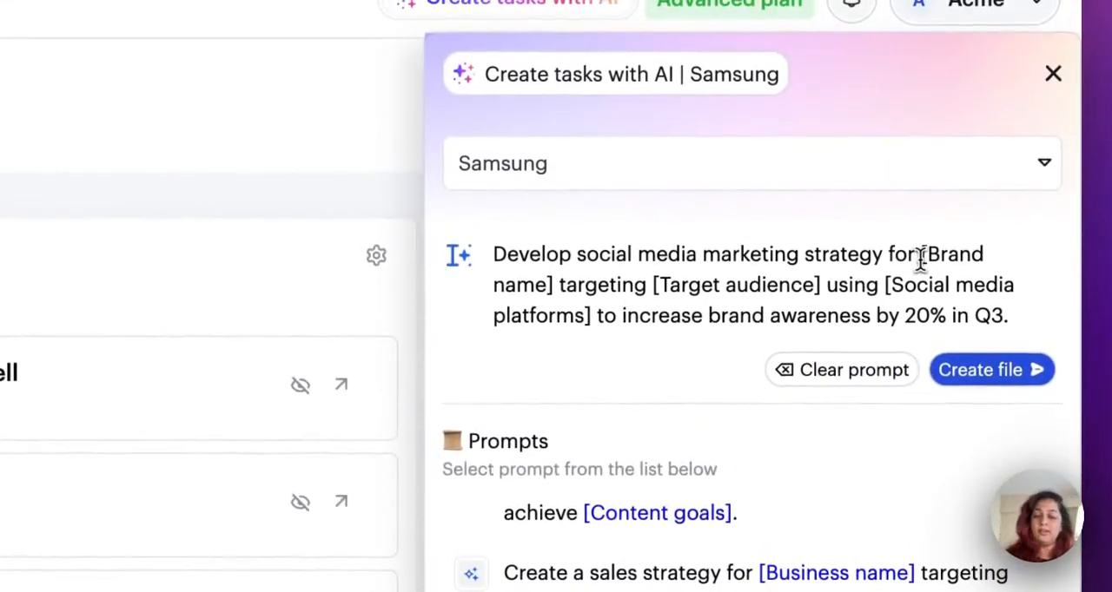
- Replace the placeholders with Acme fast foods, 20-24 year old urban youth, Twitter and Instagram
double_click(947, 254)
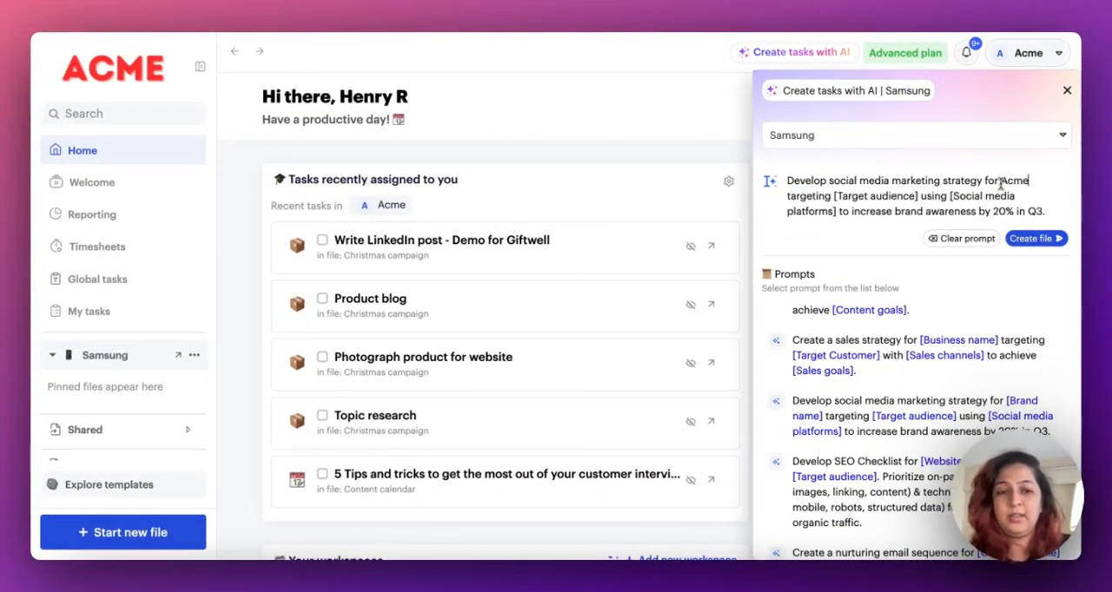
text(fast)
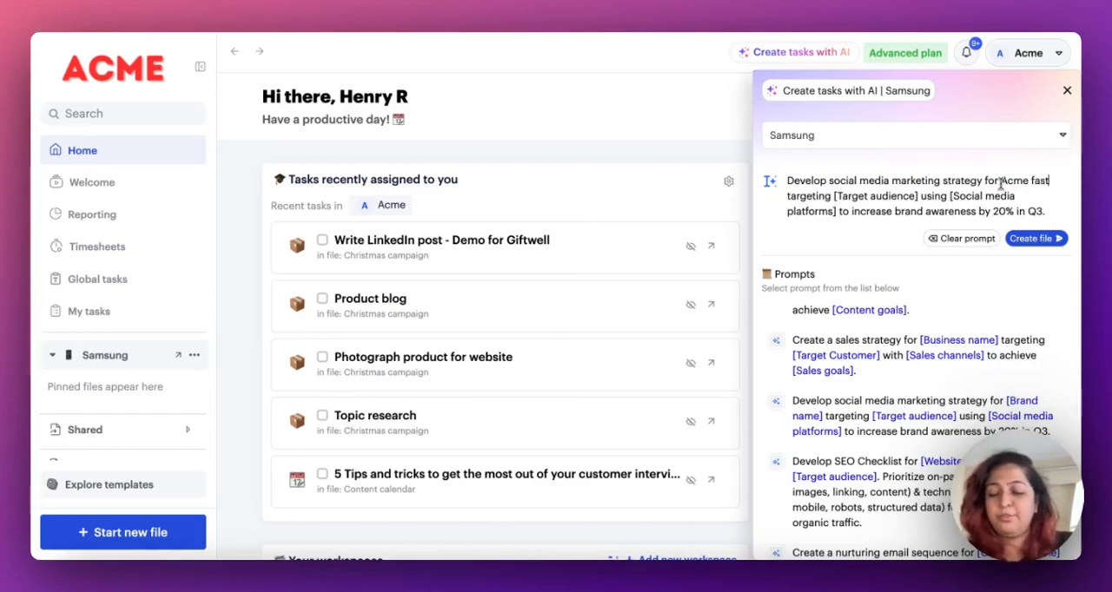
text(foods)
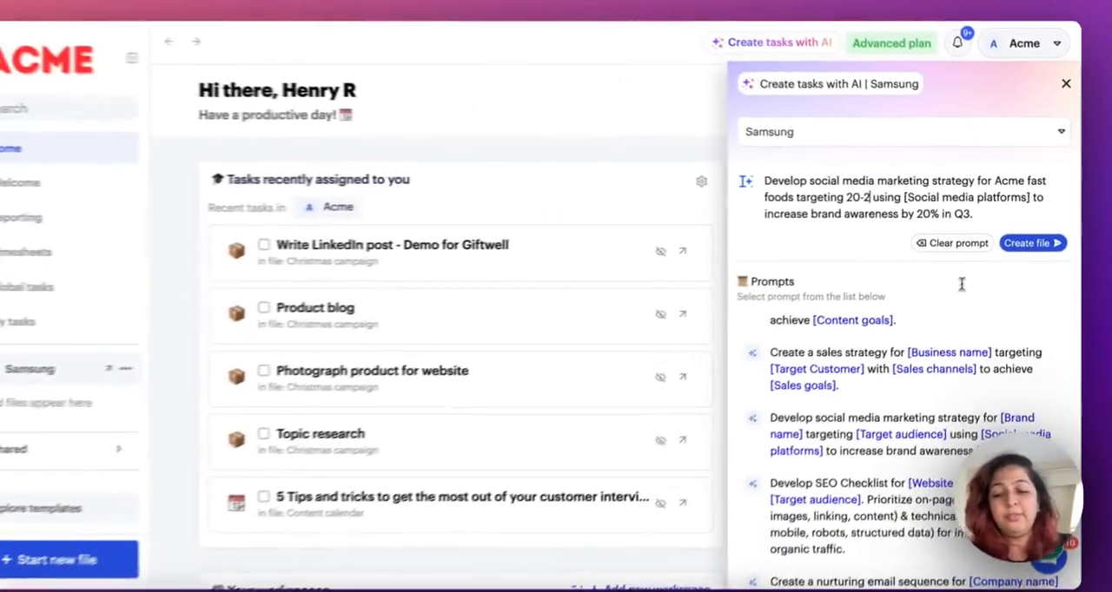
text(4 year old urban youth)
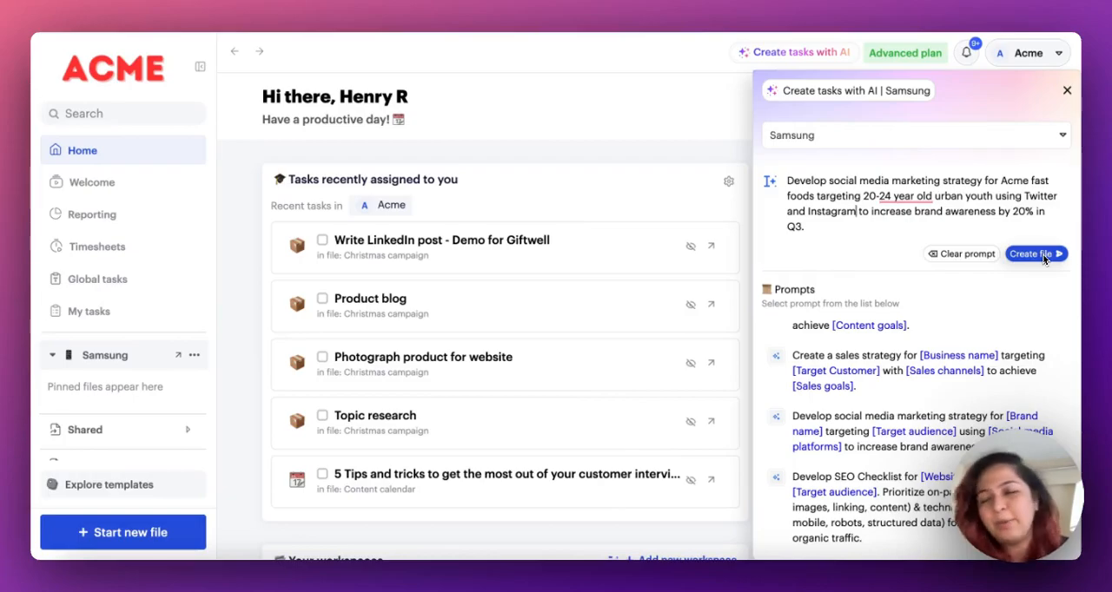
mouse_move(595, 305)
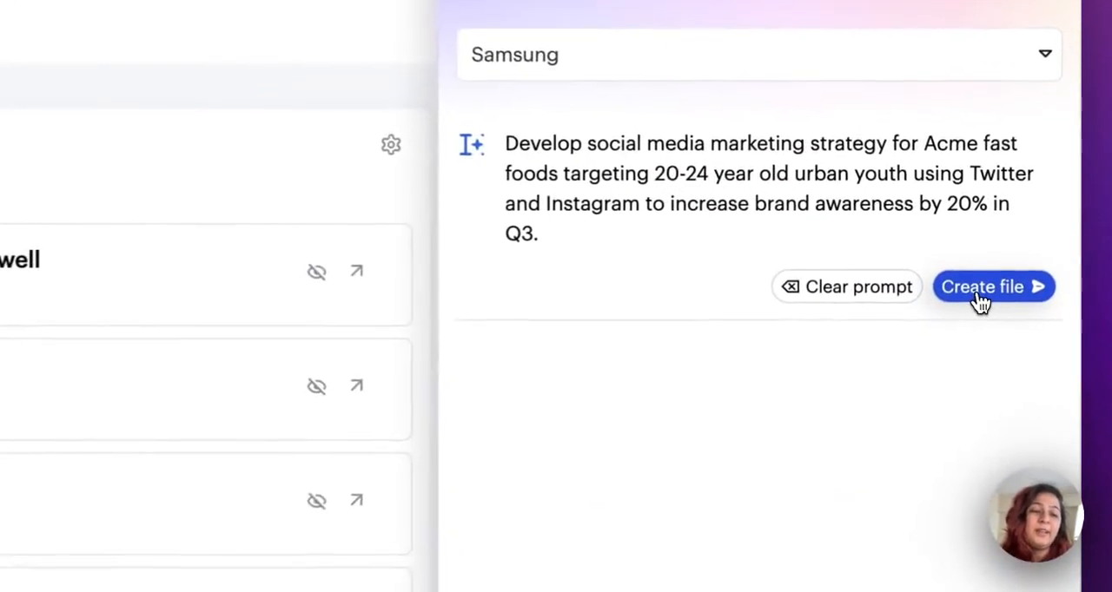
- Generate the 'Developing Social Media Marketing Strategy' file of Twitter and Instagram tasks in Backlog
click(990, 288)
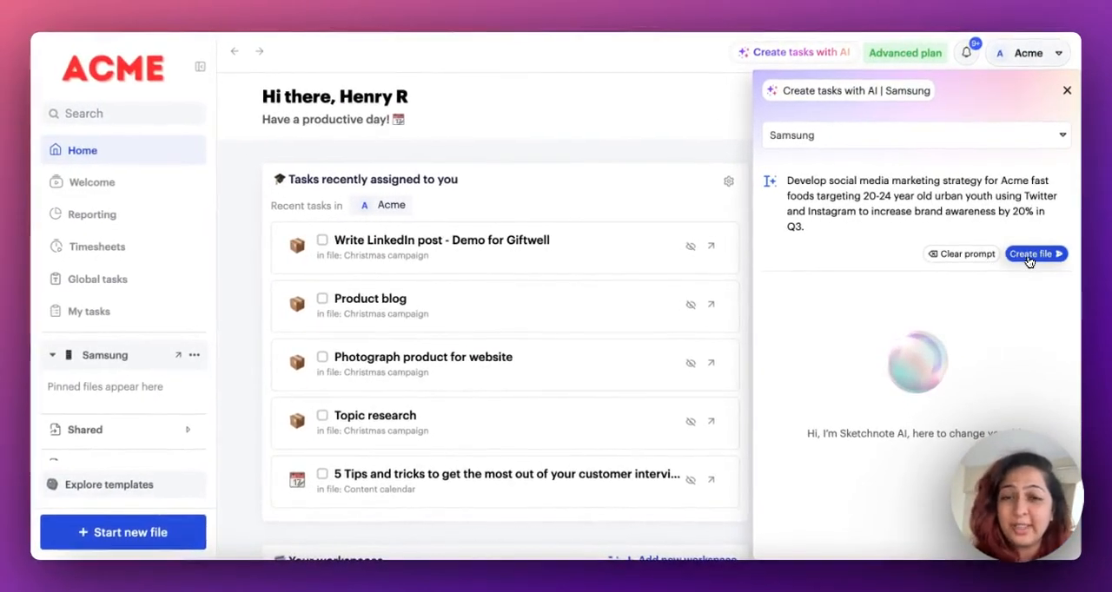
click(1032, 253)
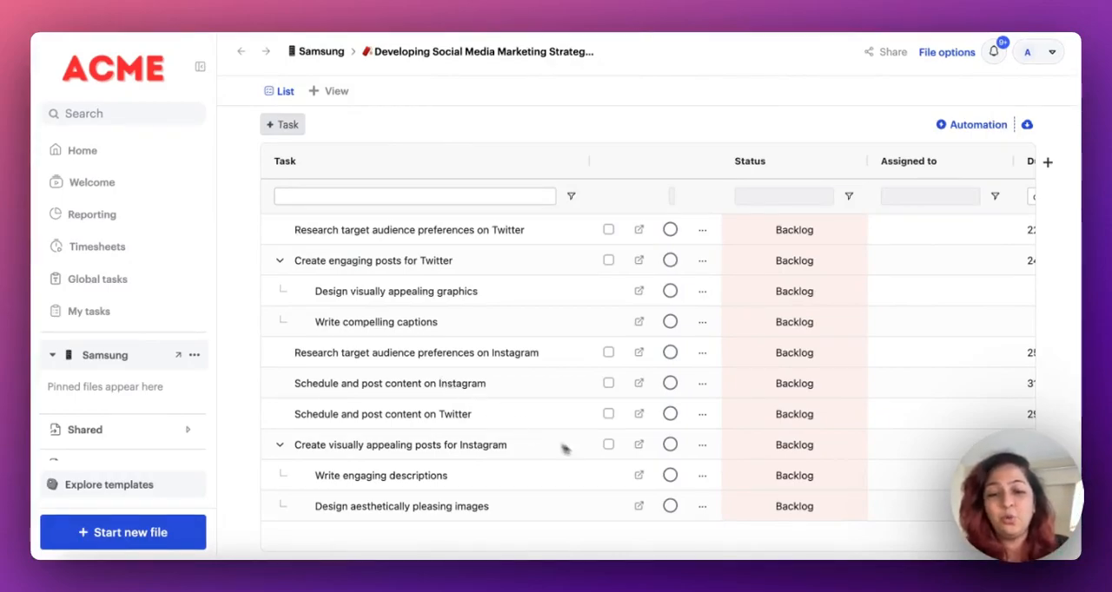
mouse_move(436, 517)
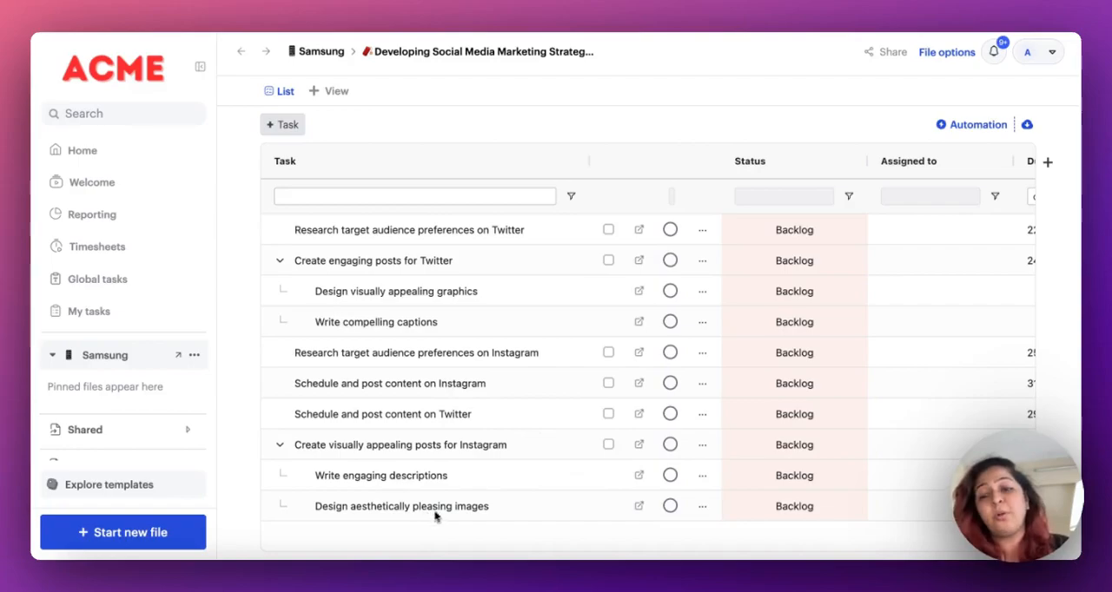
mouse_move(583, 464)
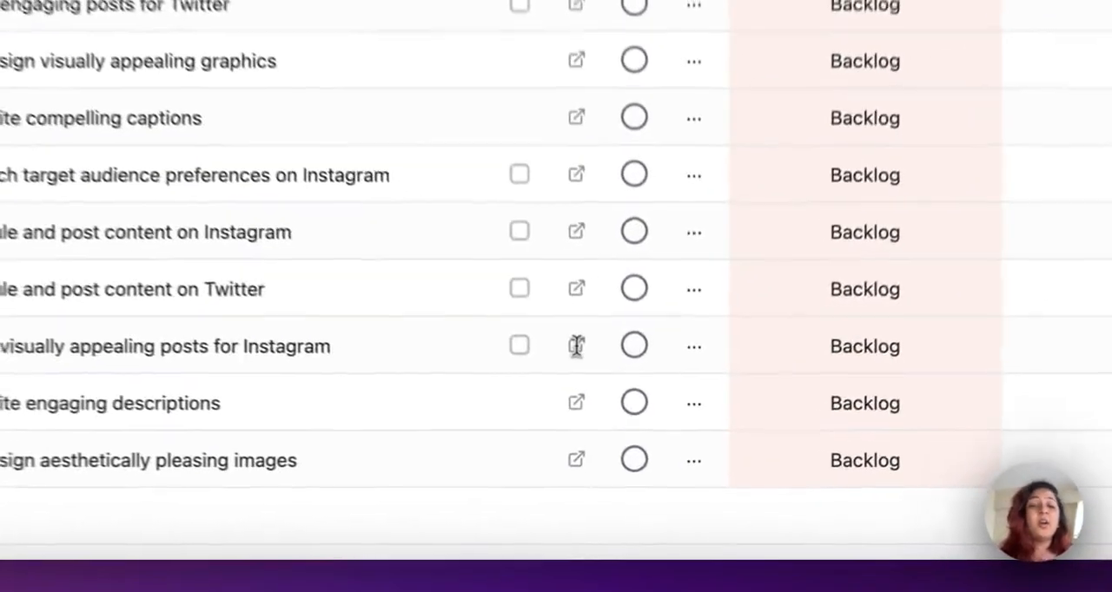
- Assign a team member to 'Create visually appealing posts for Instagram', due 27 March 2024
click(577, 346)
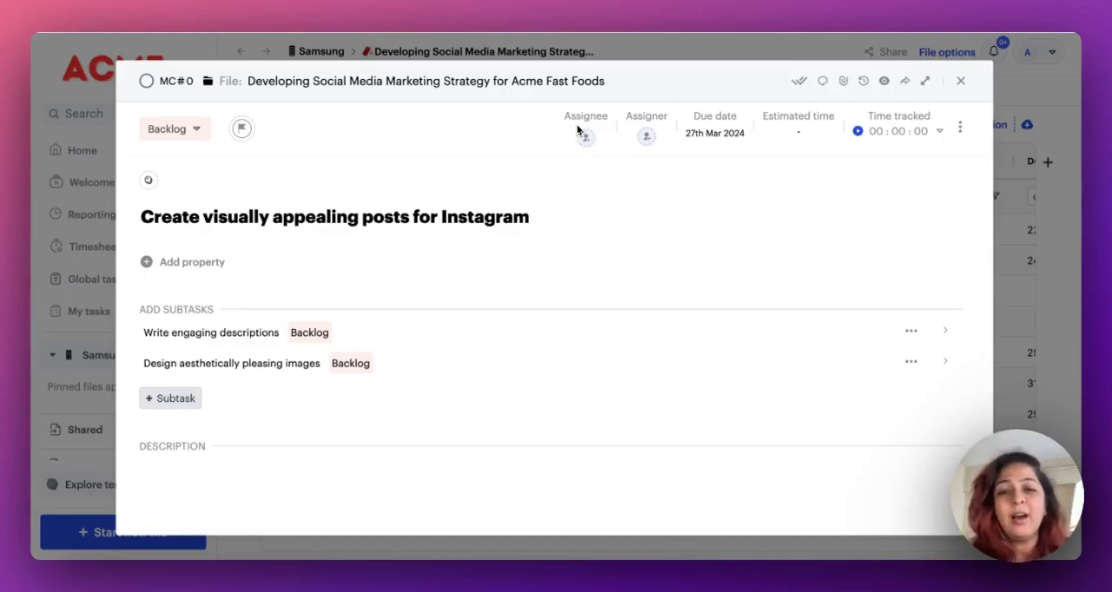
click(586, 136)
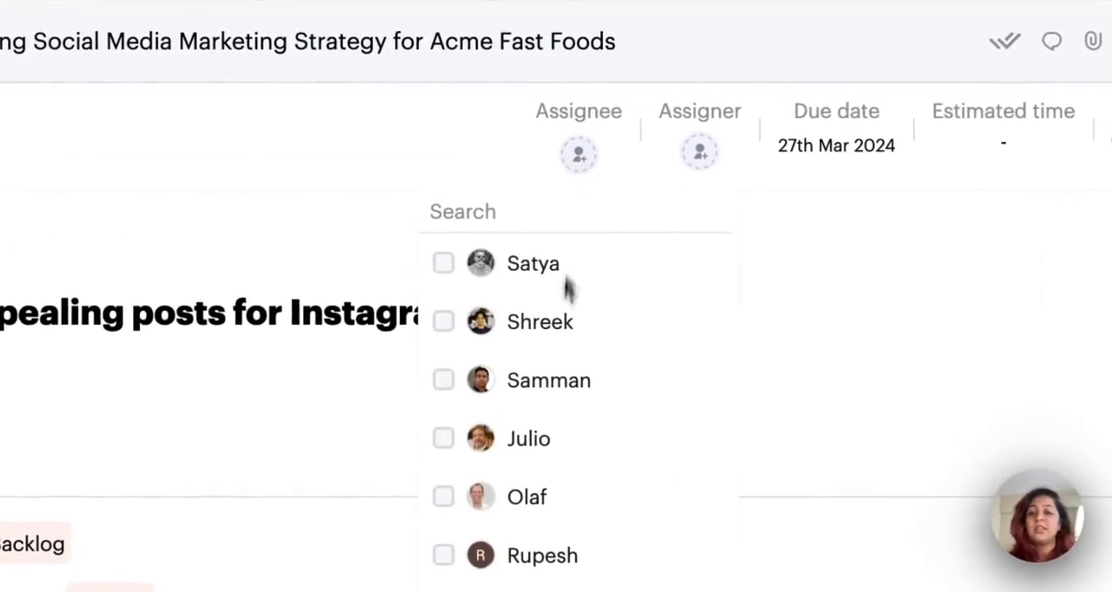
scroll(down, 3)
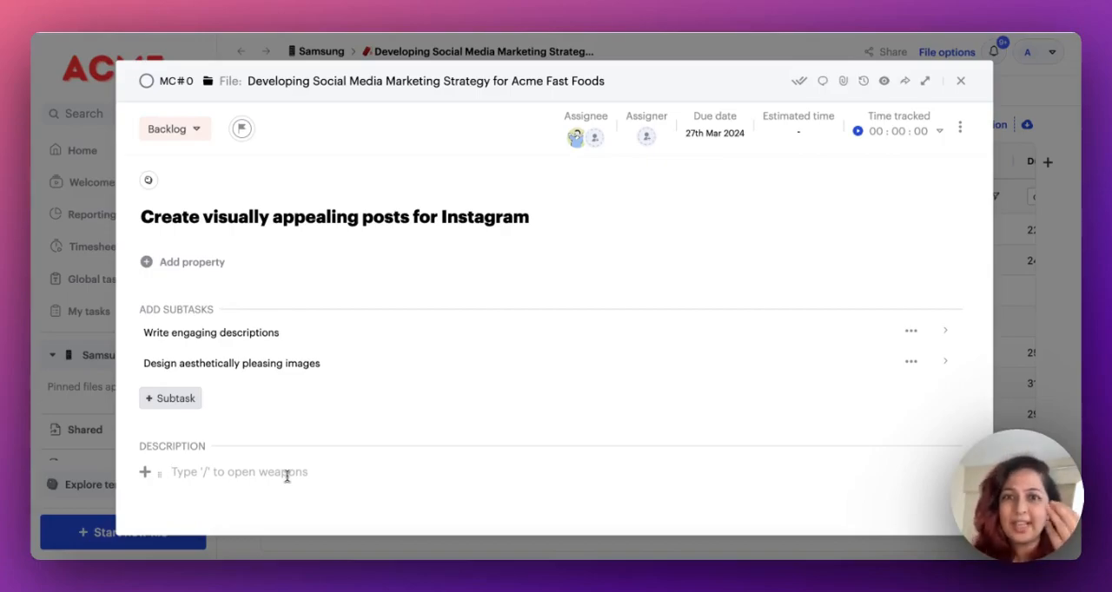
- Write the AI request 'Create an instagram post for acme foods, to appeal to 20-24 year old urban yo…' in the description
click(240, 473)
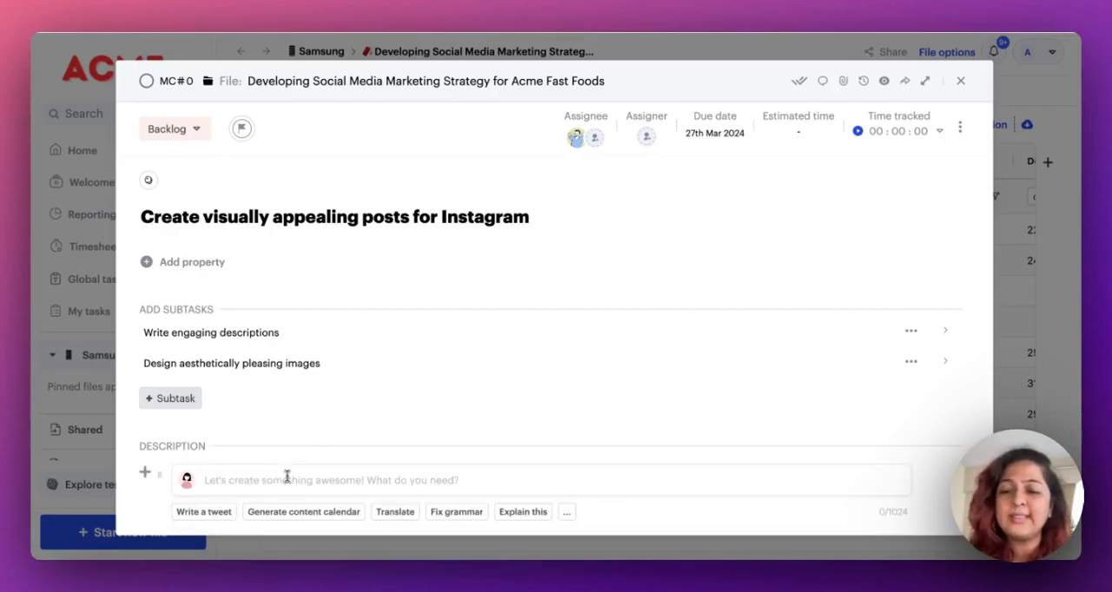
text(Create an insta)
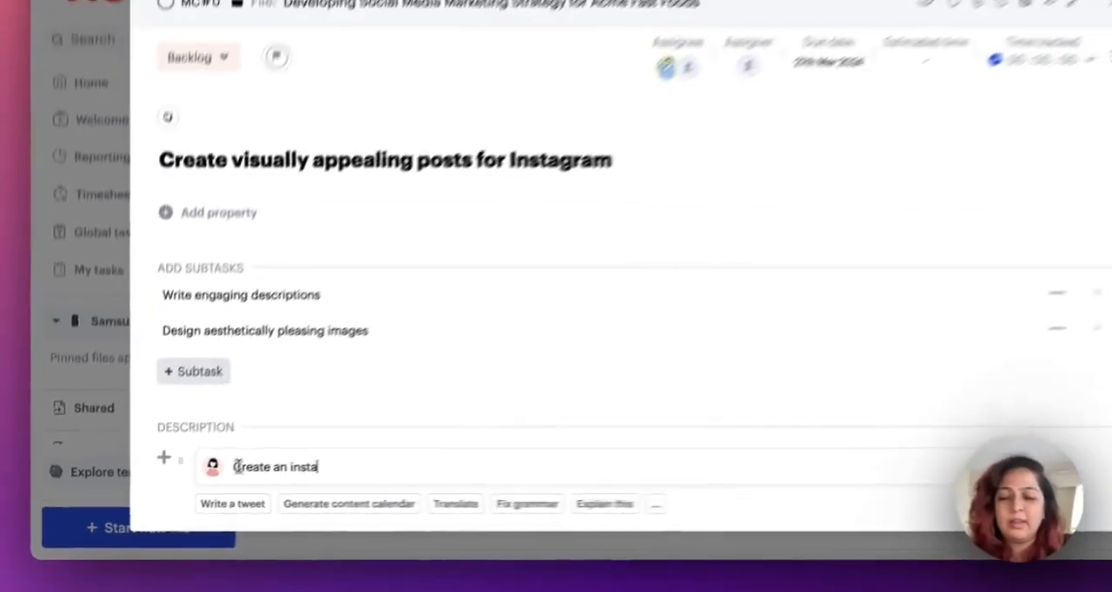
text(gram post for)
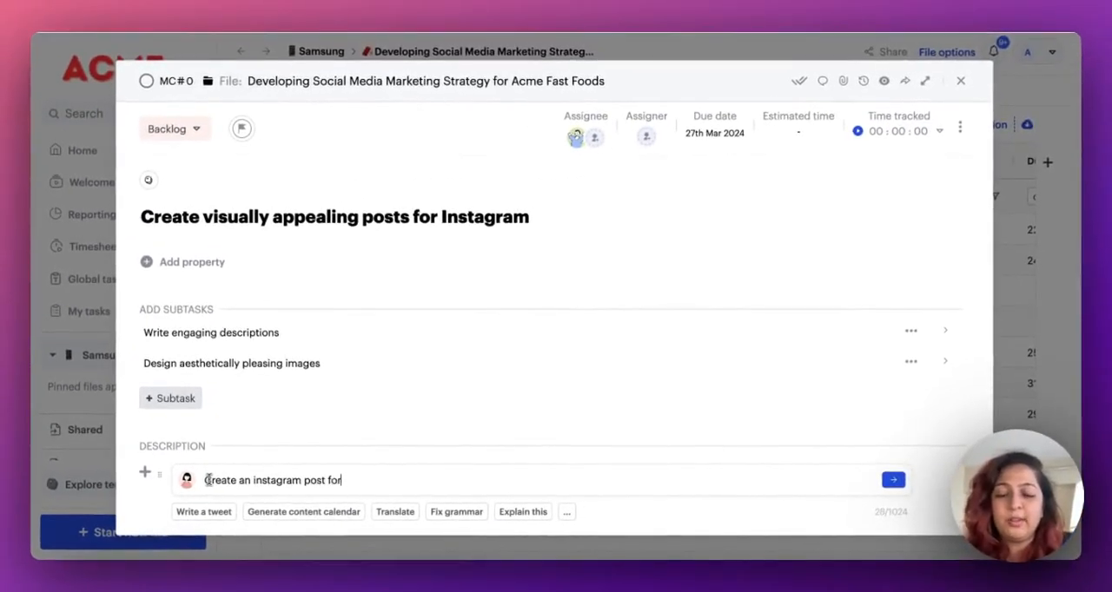
text(acme foods, to)
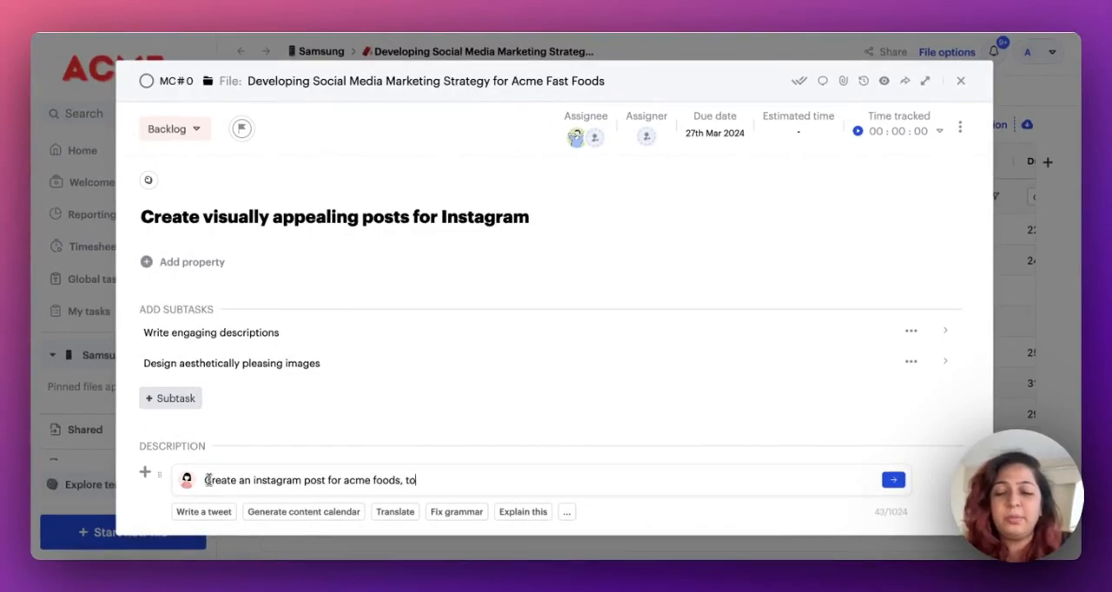
text(appeal to 20)
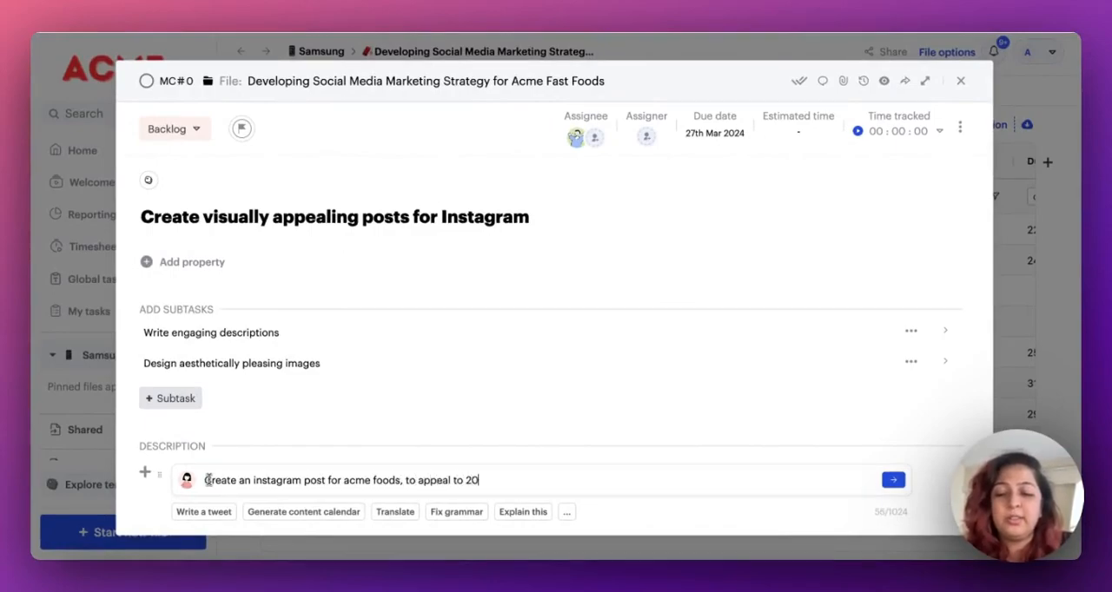
text(-24 year)
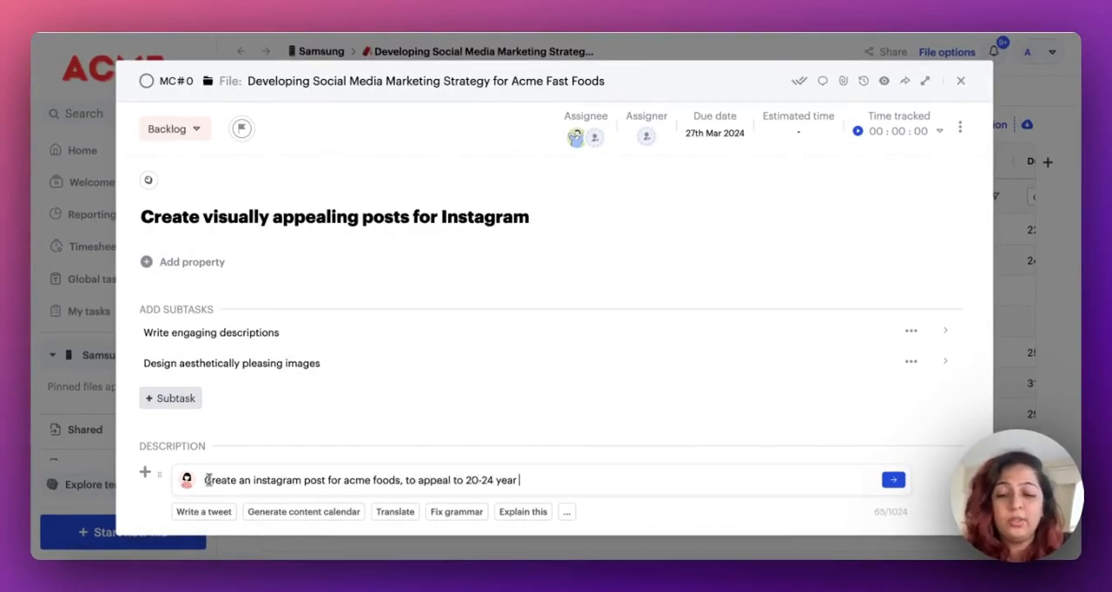
text(old urban yo)
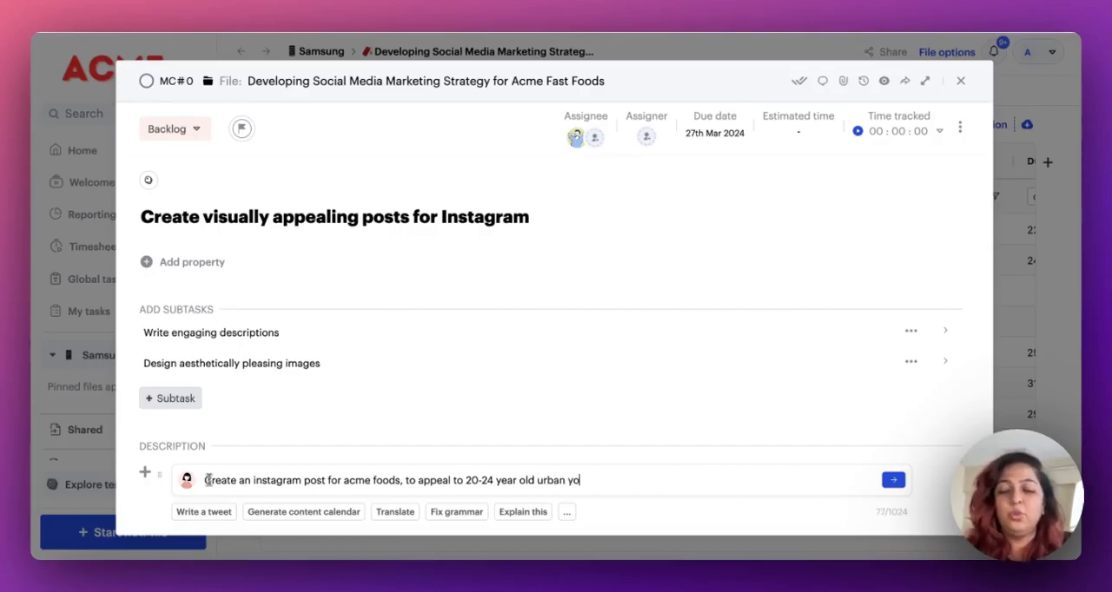
- Generate the Acme Foods post with emojis and hashtags like #AcmeFoods and #UrbanFoodie into the description
click(893, 479)
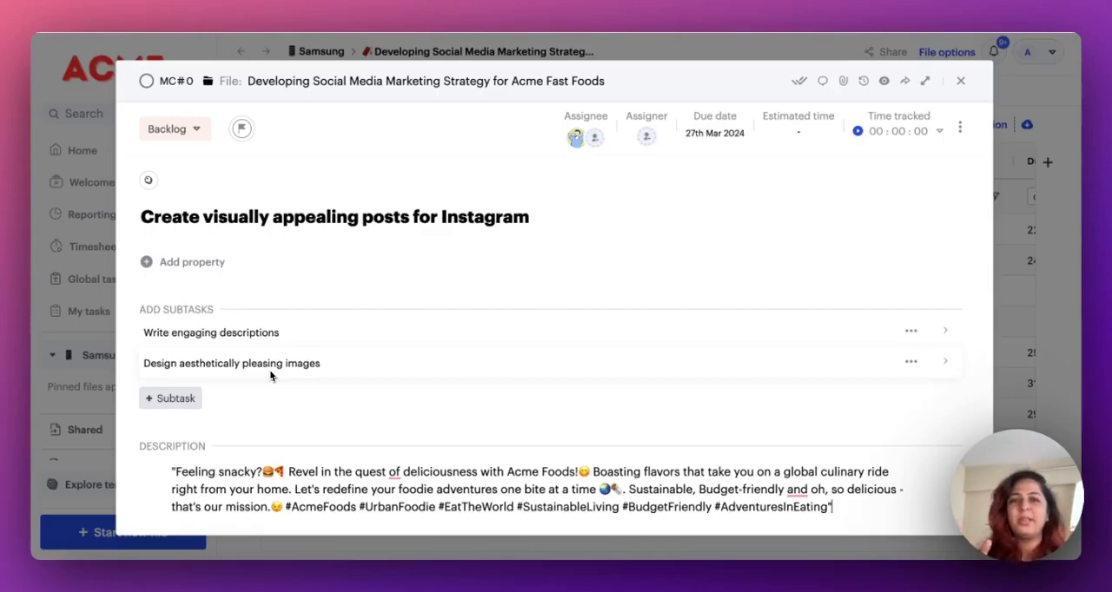
mouse_move(917, 296)
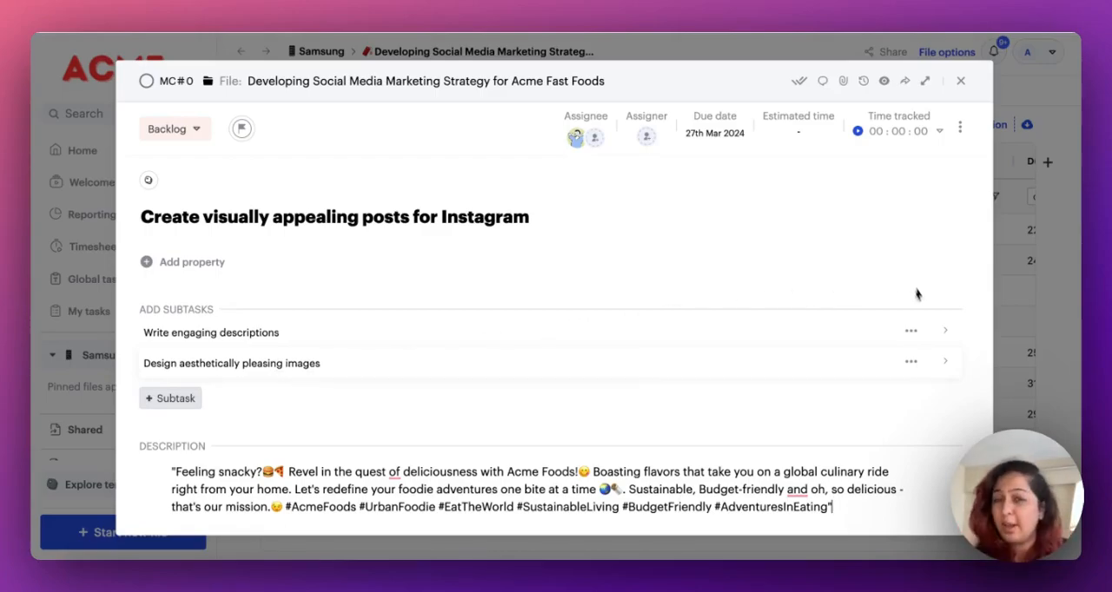
mouse_move(900, 348)
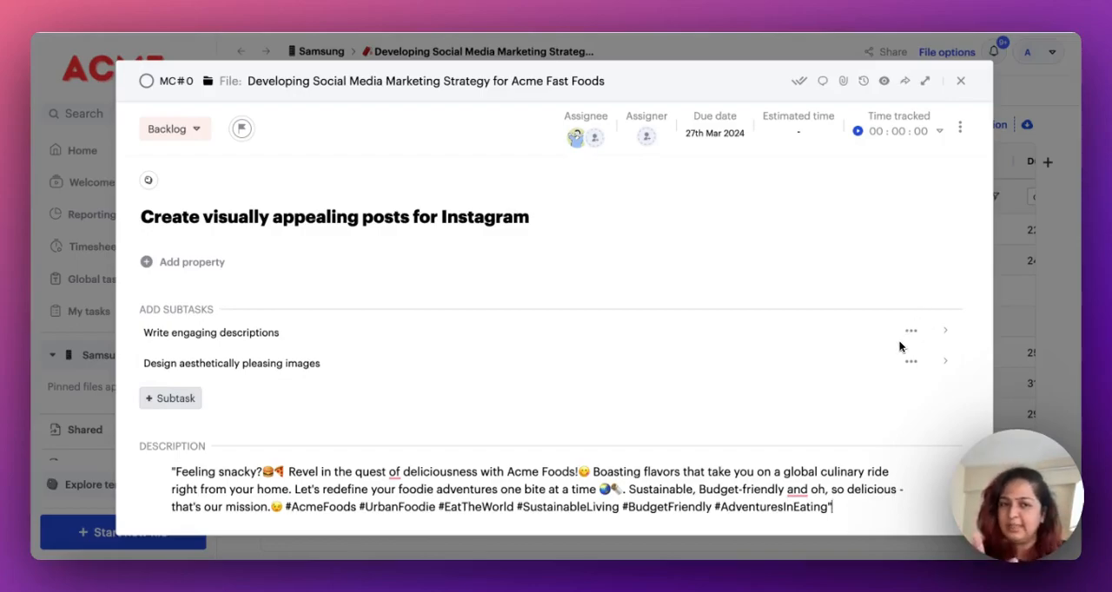